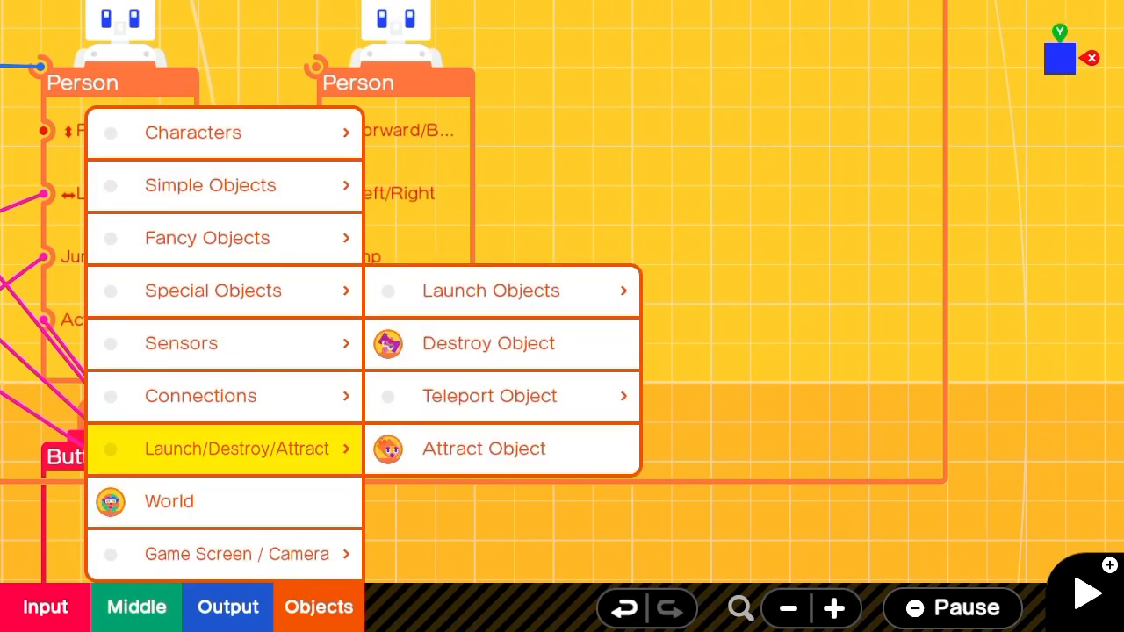
# Add a Teleport Object entrance/exit pair and wire the second Person into the entrance.
pyautogui.click(488, 395)
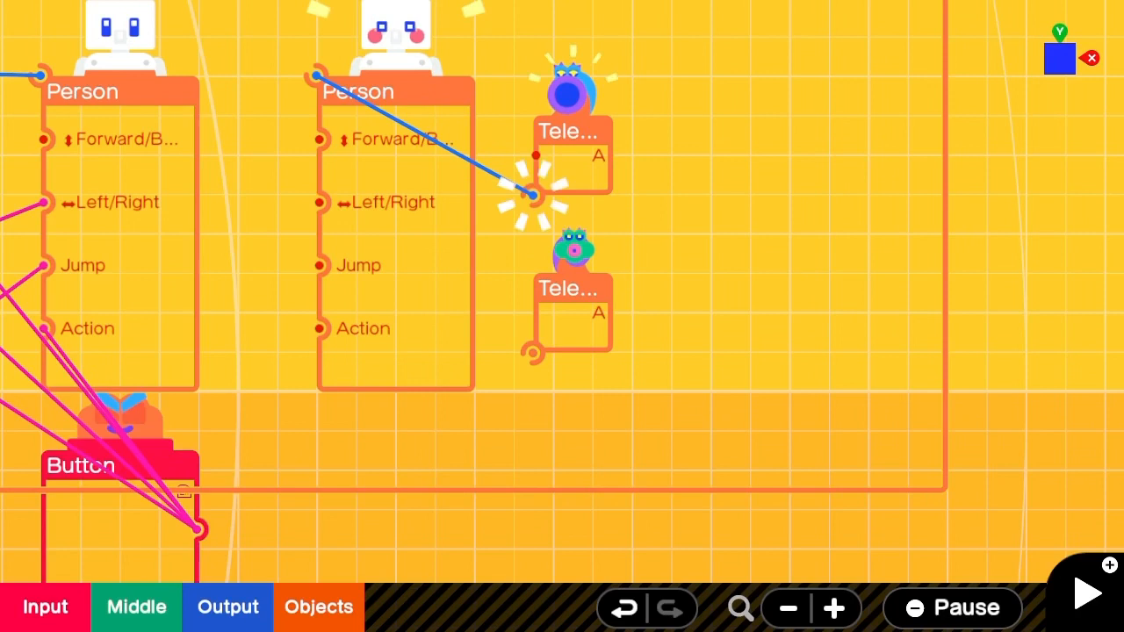
pyautogui.moveTo(531, 196); pyautogui.dragTo(523, 342)
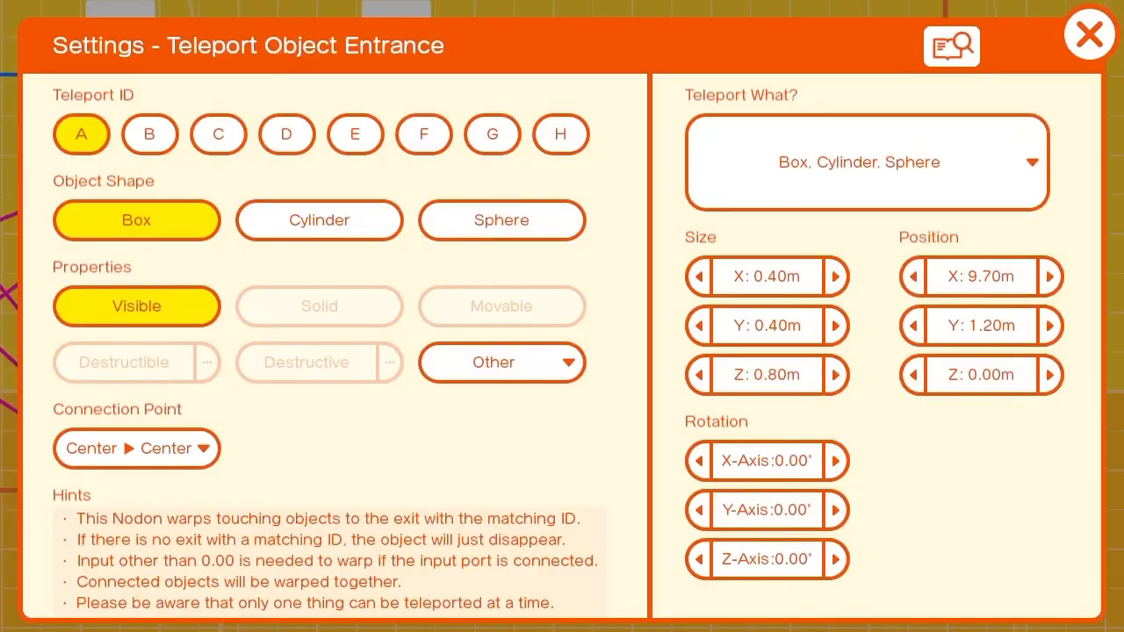
# Set the teleport entrance's Teleport What? option to Person.
pyautogui.click(867, 161)
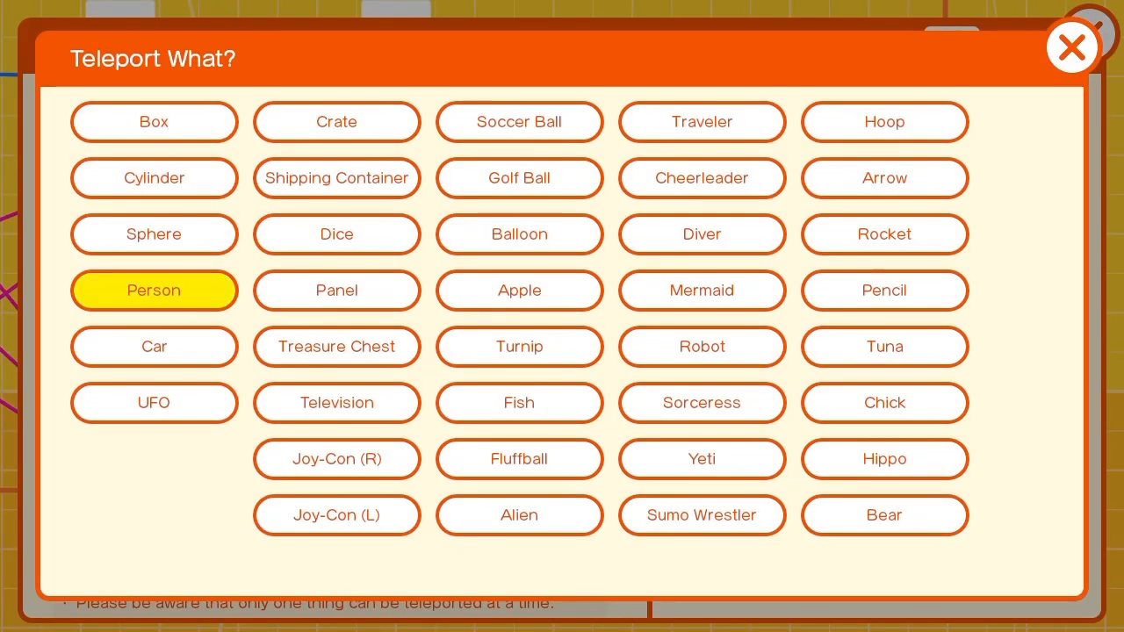
pyautogui.click(154, 290)
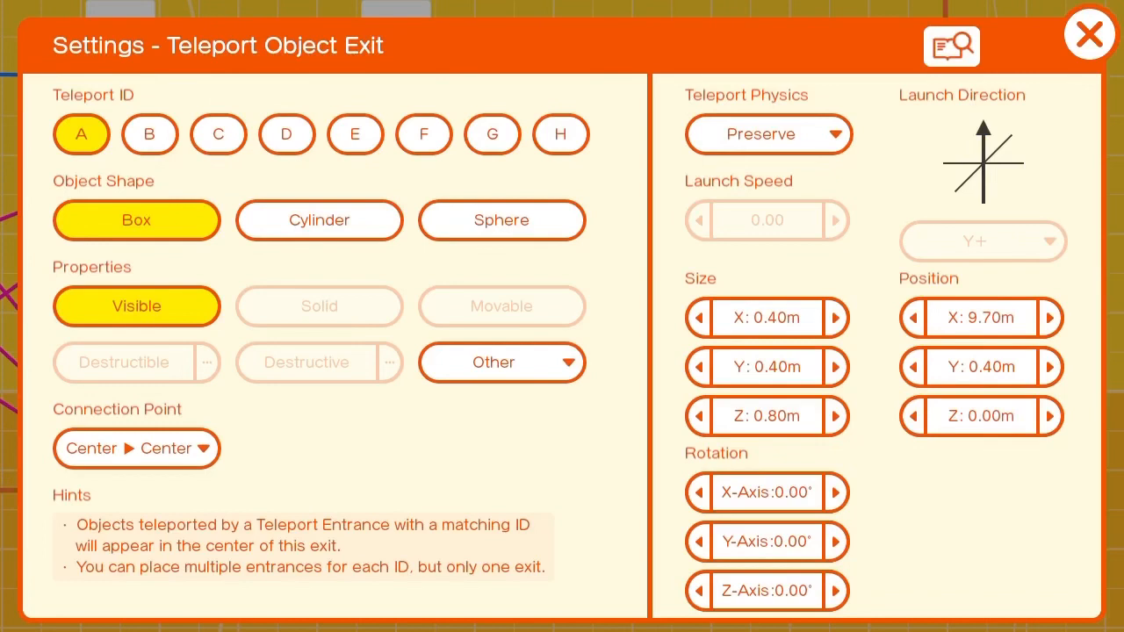
# Set the teleport exit to Reset physics, launch speed 5.00, direction Z−, and close it.
pyautogui.click(767, 133)
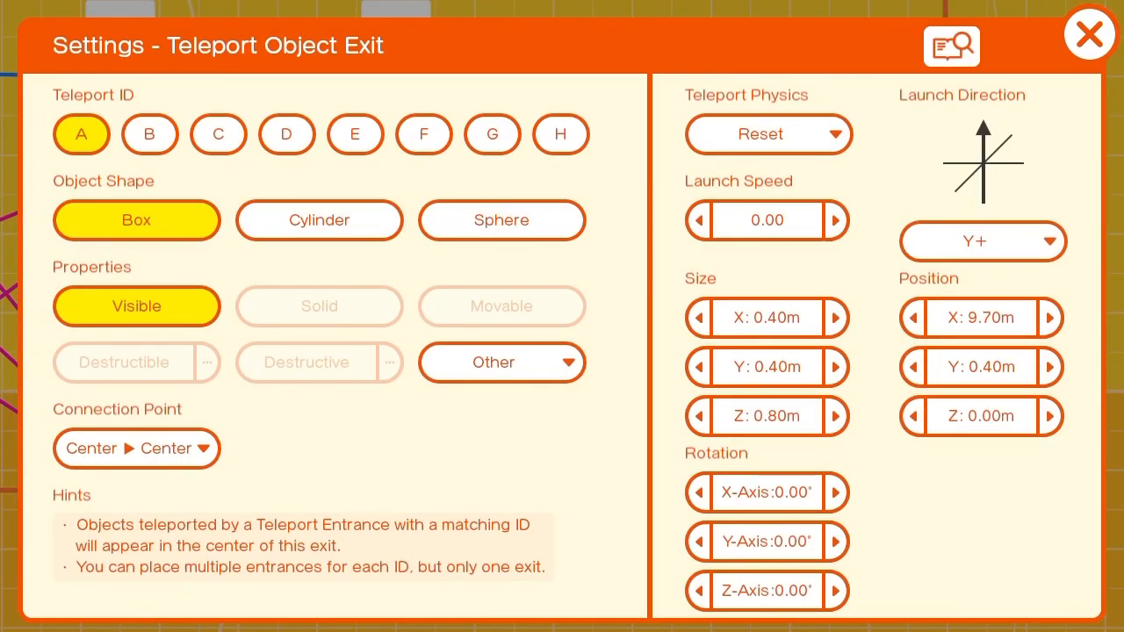
pyautogui.click(765, 220)
pyautogui.write('5')
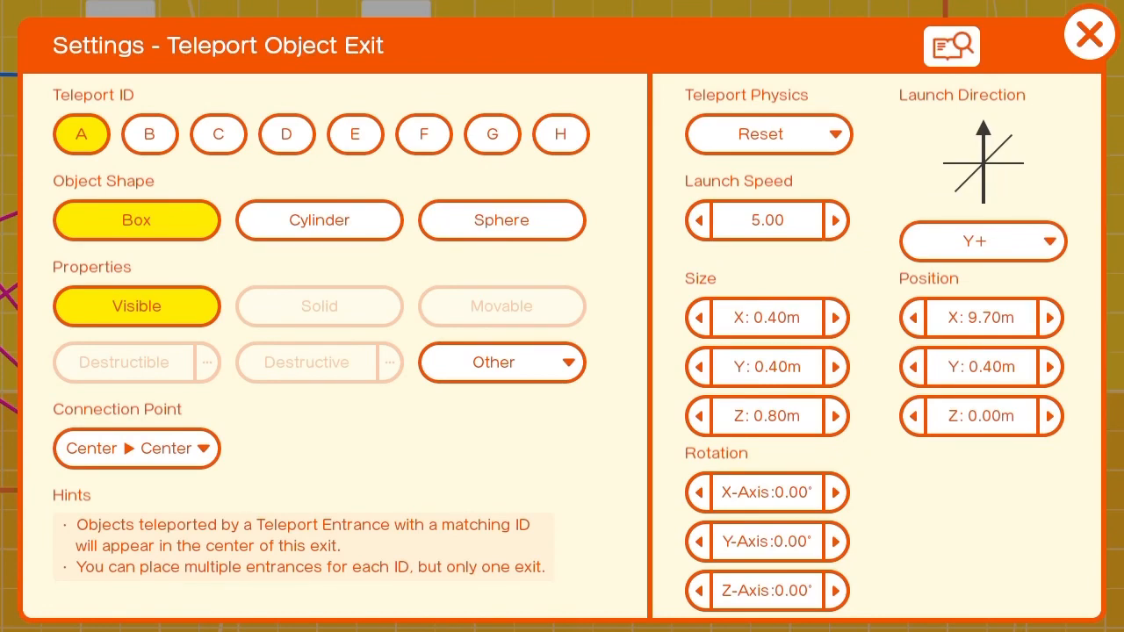
pyautogui.click(1089, 34)
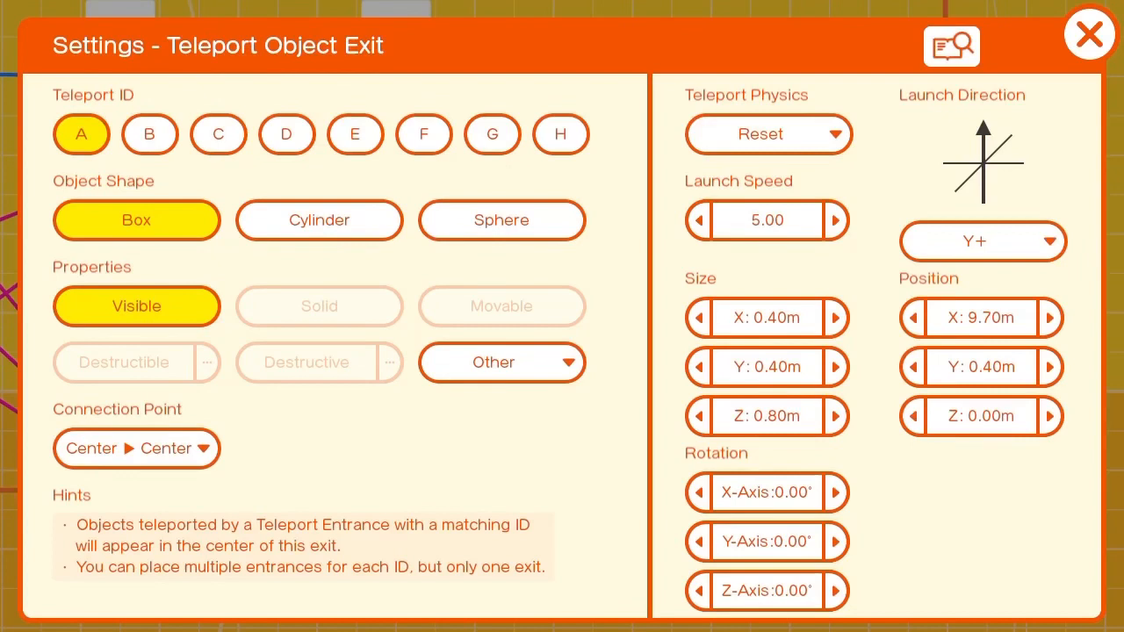
pyautogui.click(983, 241)
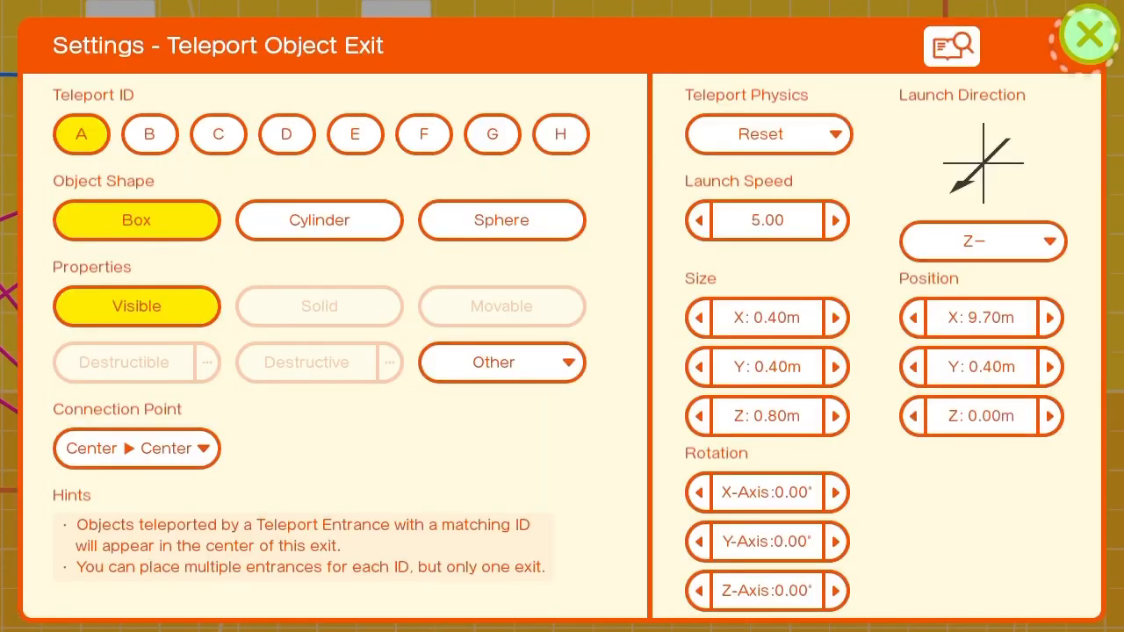
pyautogui.click(1089, 33)
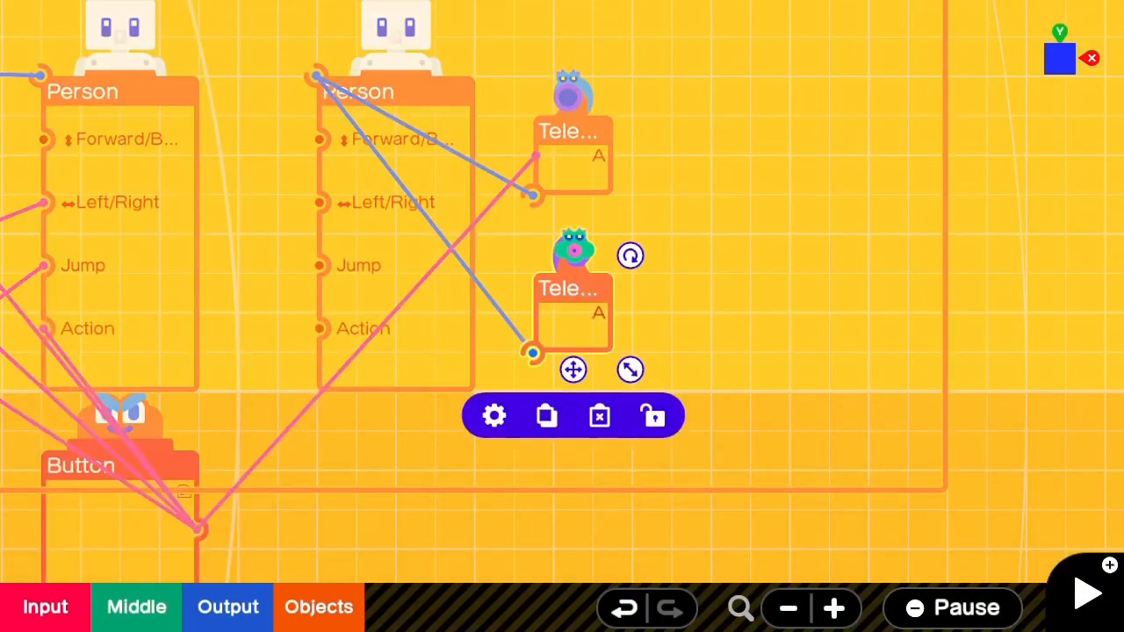
# Cancel the Objects menu and drag the teleport entrance Nodon up above the Person.
pyautogui.click(493, 414)
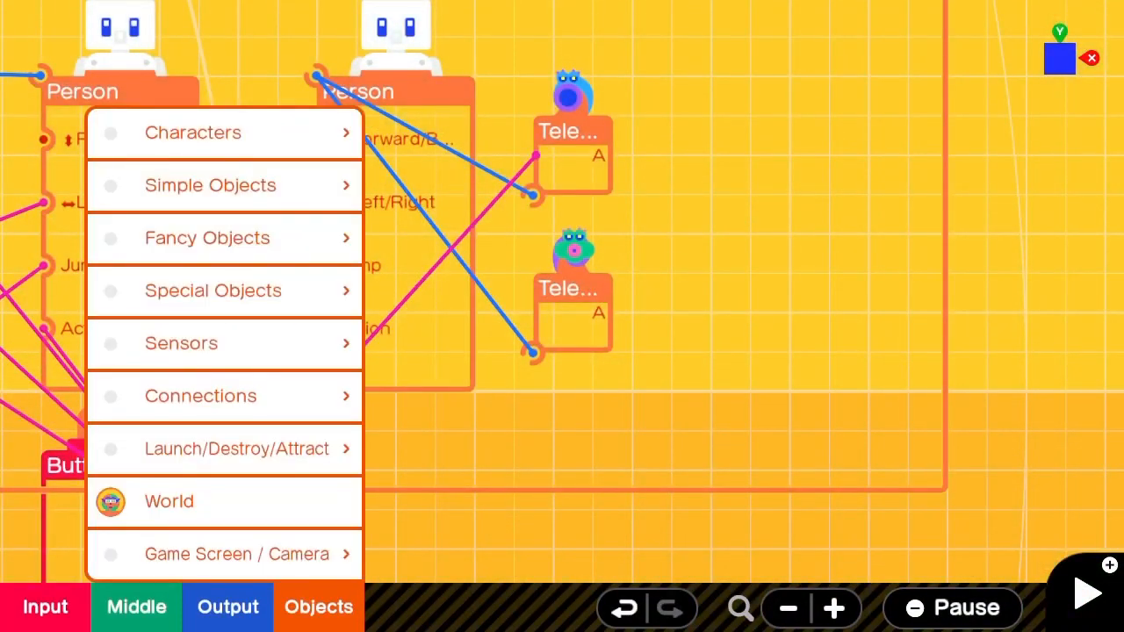
pyautogui.click(212, 292)
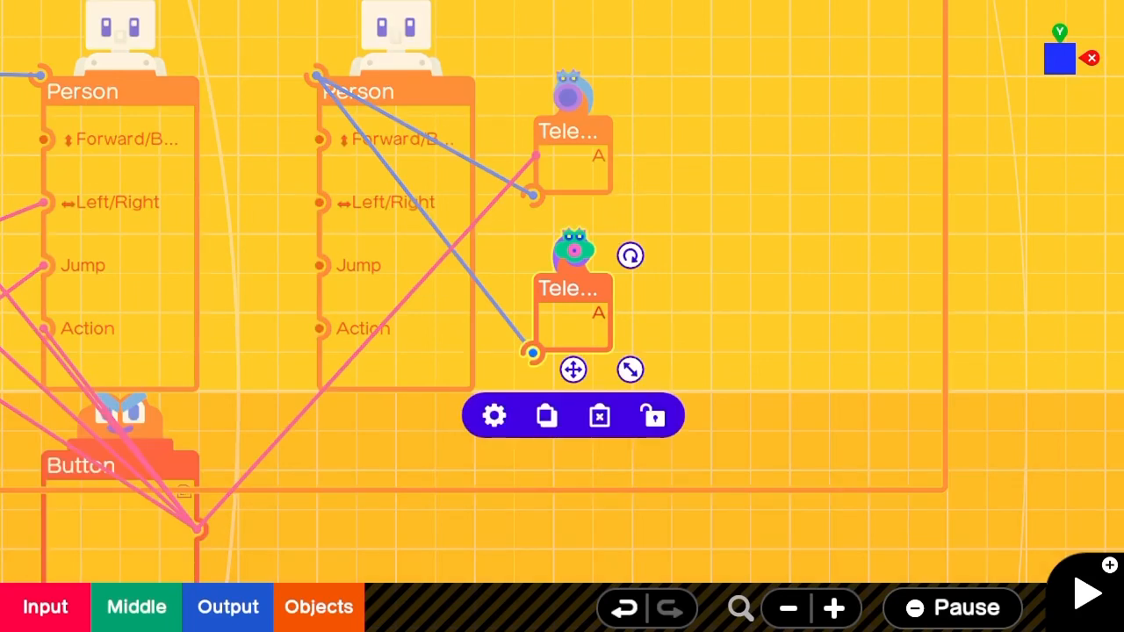
pyautogui.moveTo(572, 369); pyautogui.dragTo(651, 351)
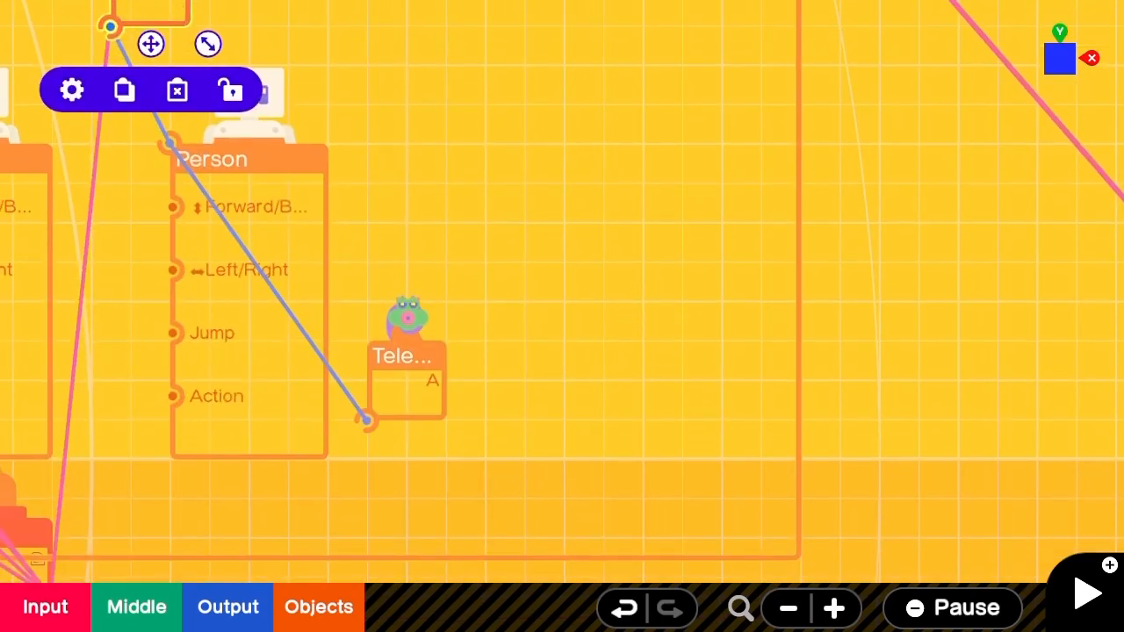
# Add an X Hinge connector and a Box object, placing the box near the hinge.
pyautogui.click(318, 608)
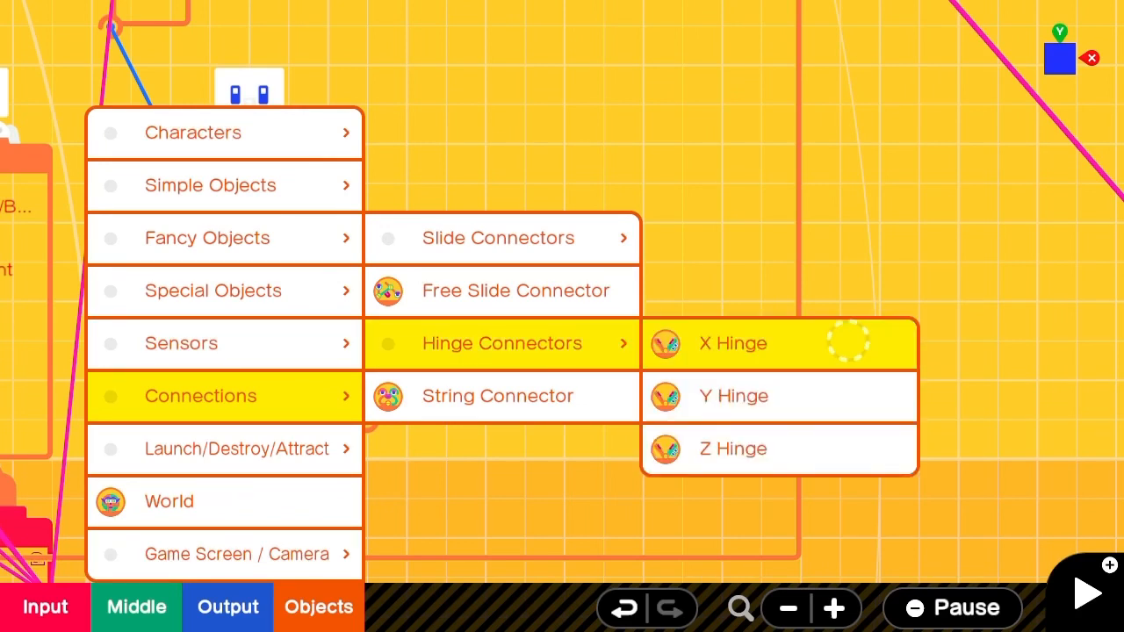
pyautogui.click(732, 342)
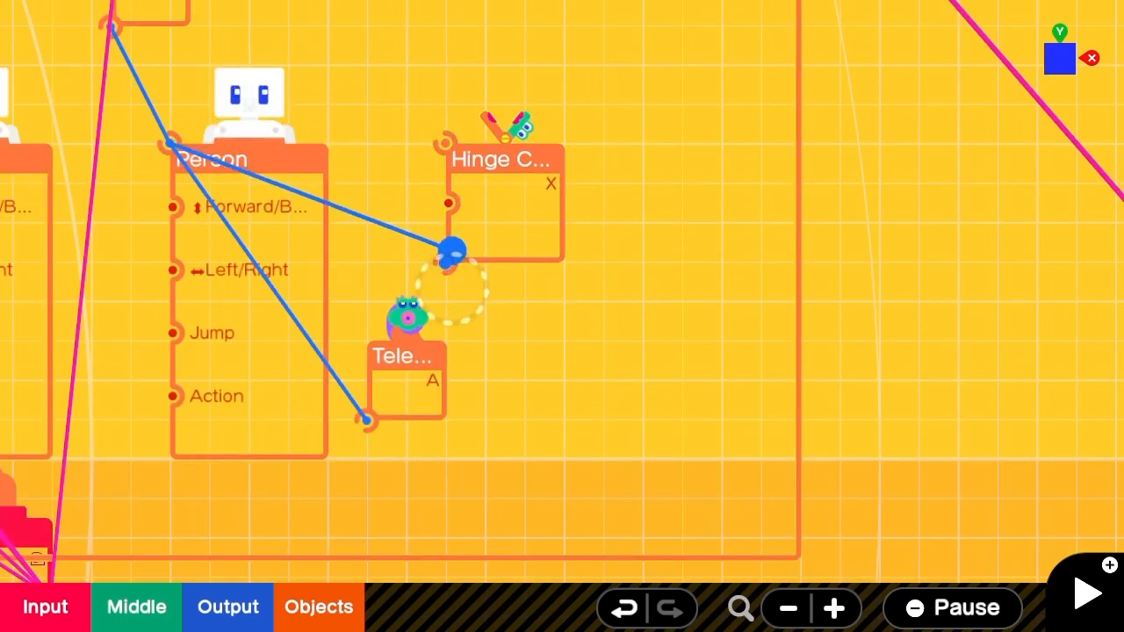
pyautogui.click(318, 607)
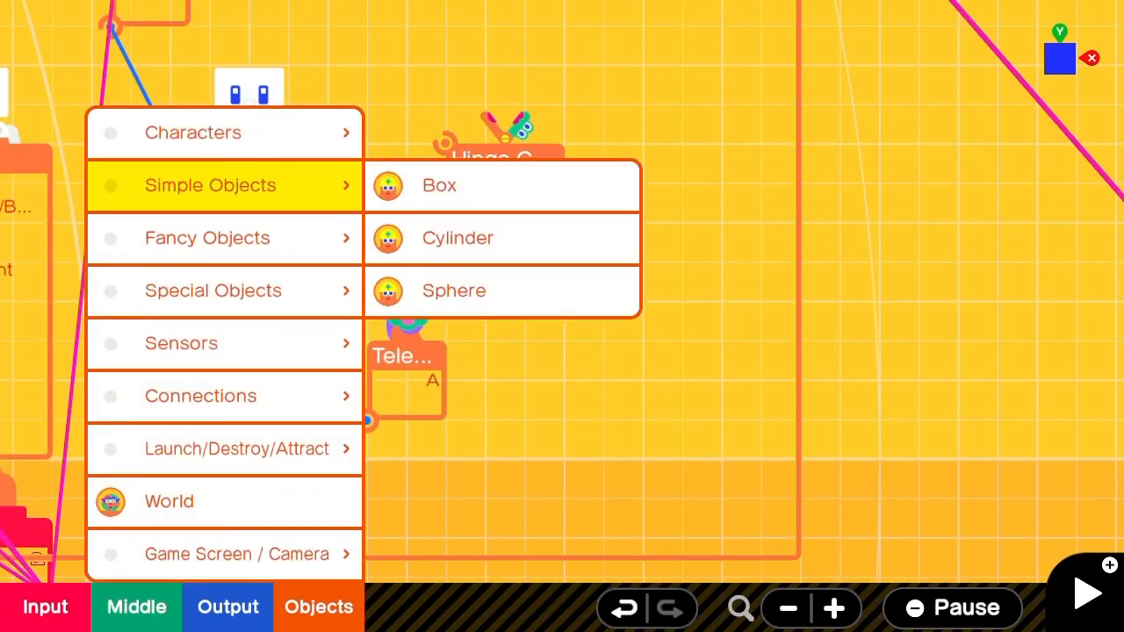
pyautogui.click(439, 184)
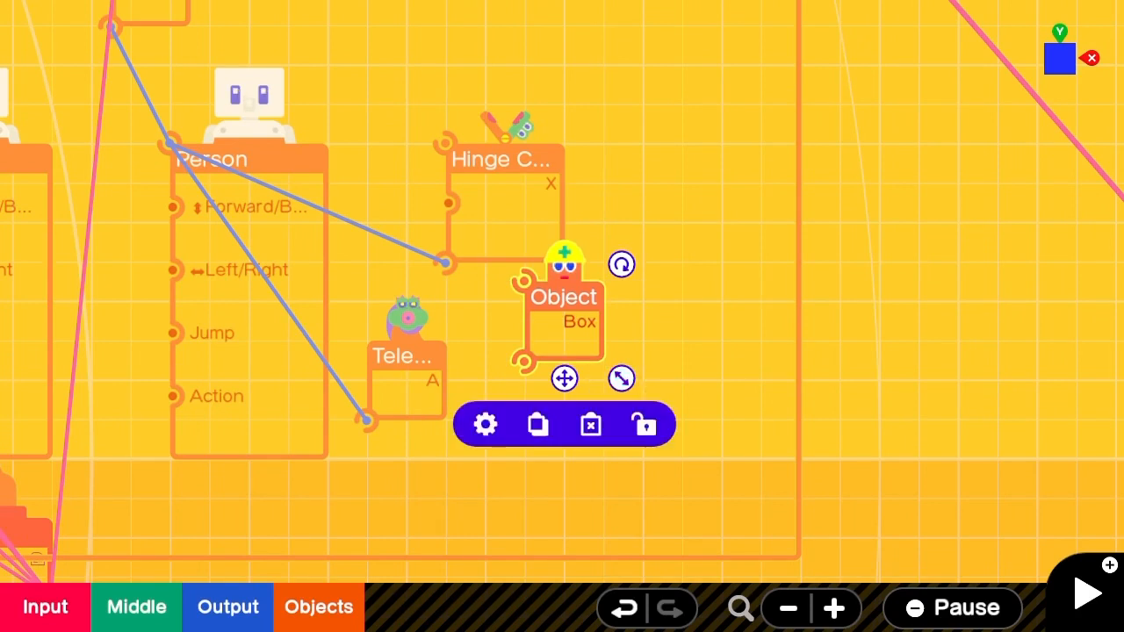
pyautogui.moveTo(565, 307); pyautogui.dragTo(664, 119)
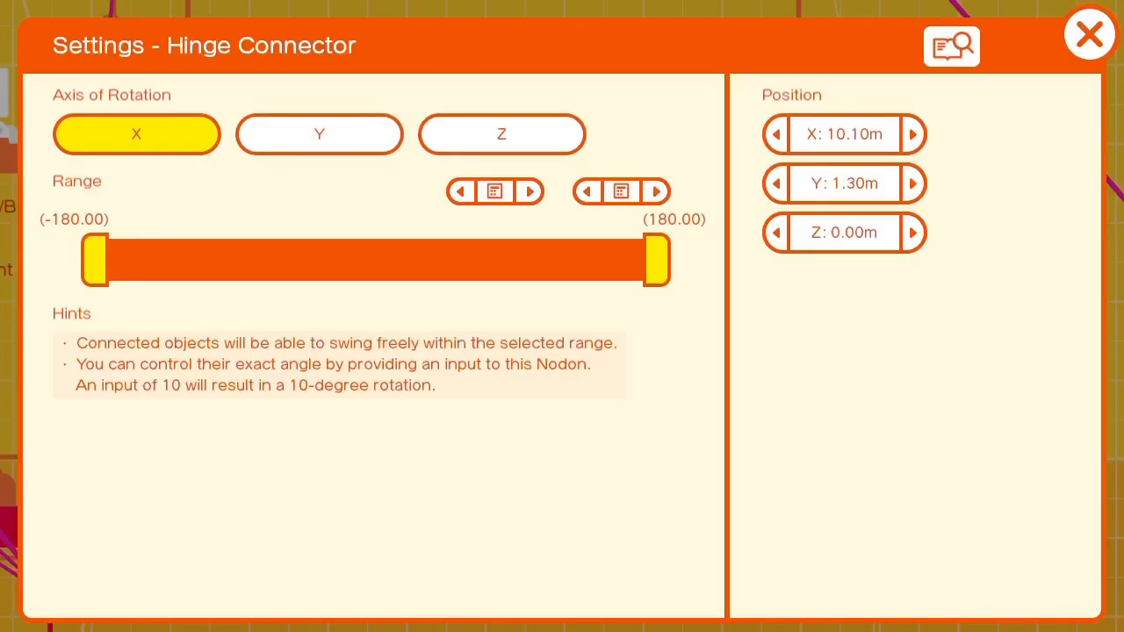
# Lock the hinge's range to -45 degrees at both minimum and maximum, then close it.
pyautogui.click(495, 190)
pyautogui.write('14')
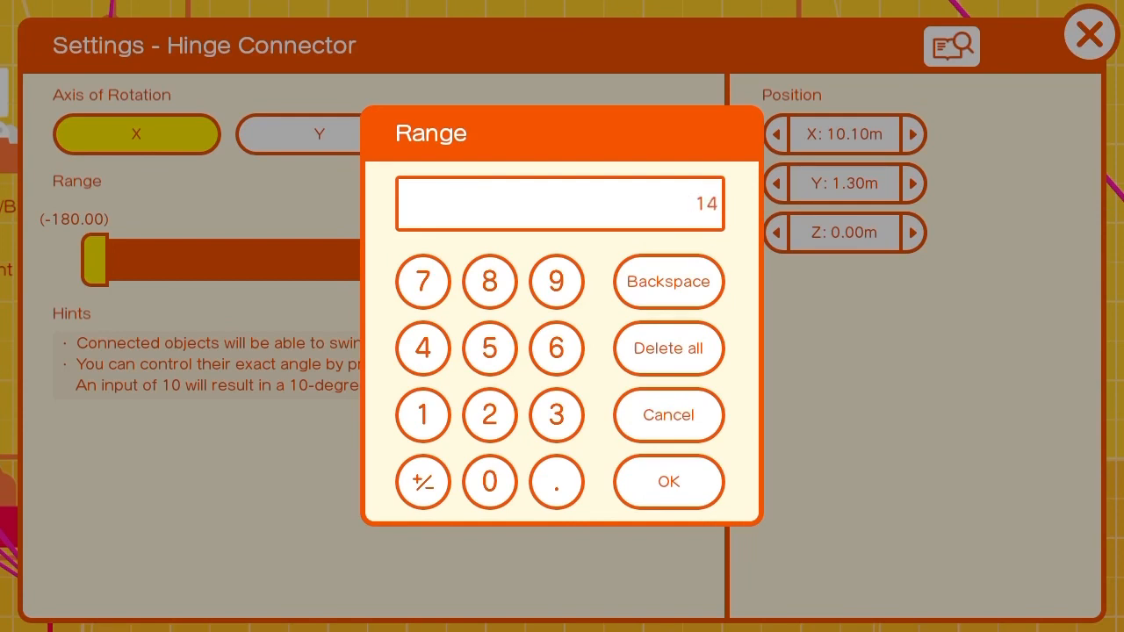
pyautogui.click(667, 481)
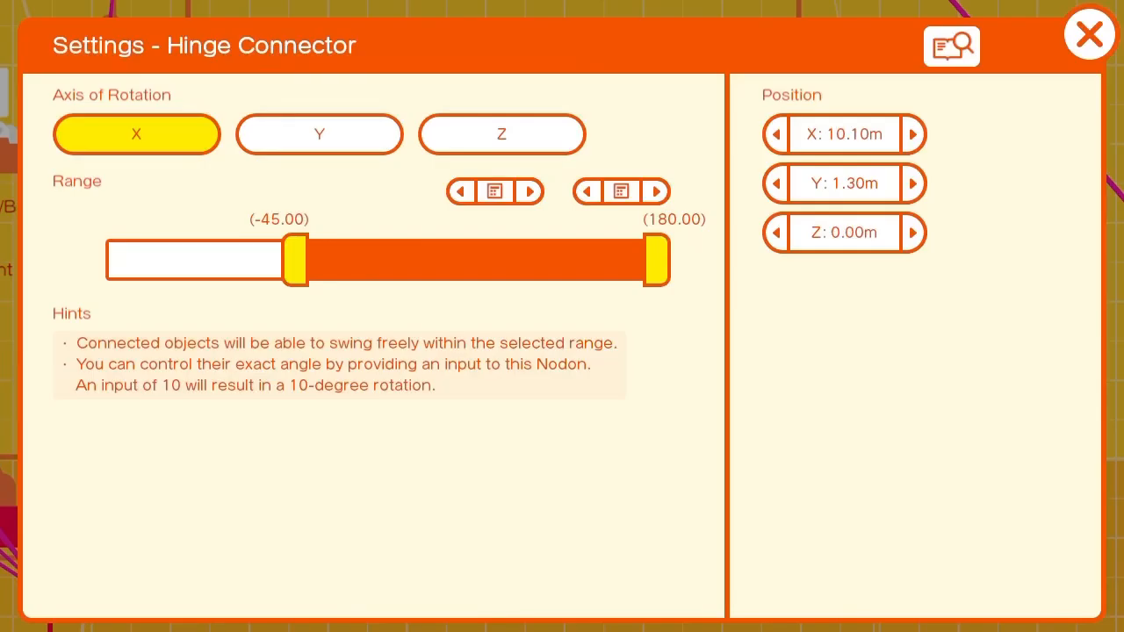
pyautogui.click(495, 189)
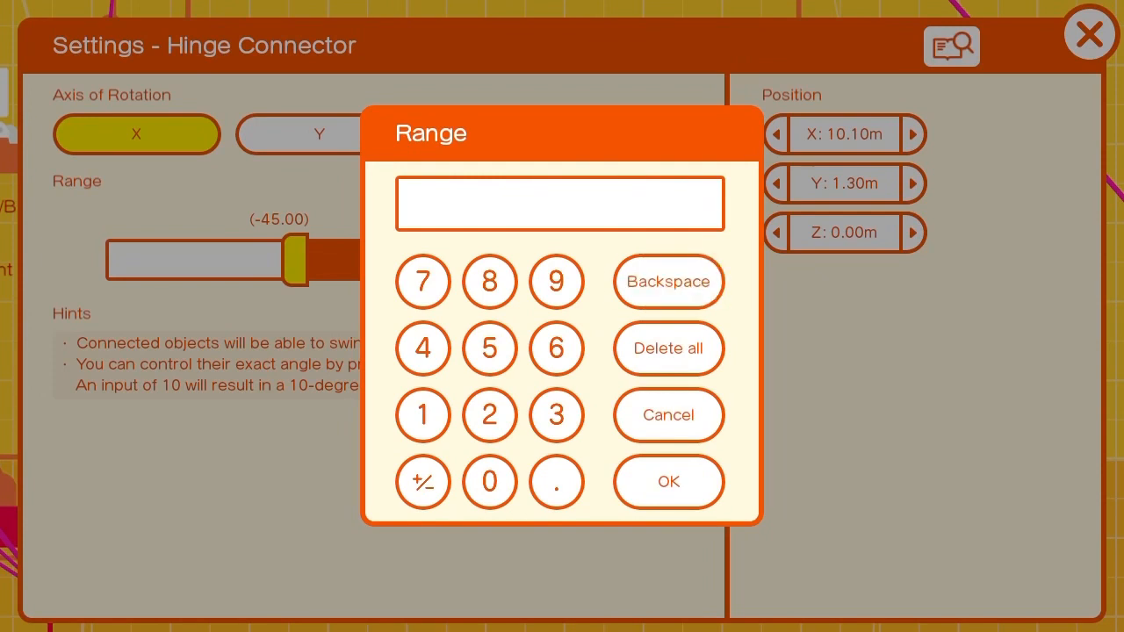
pyautogui.click(668, 414)
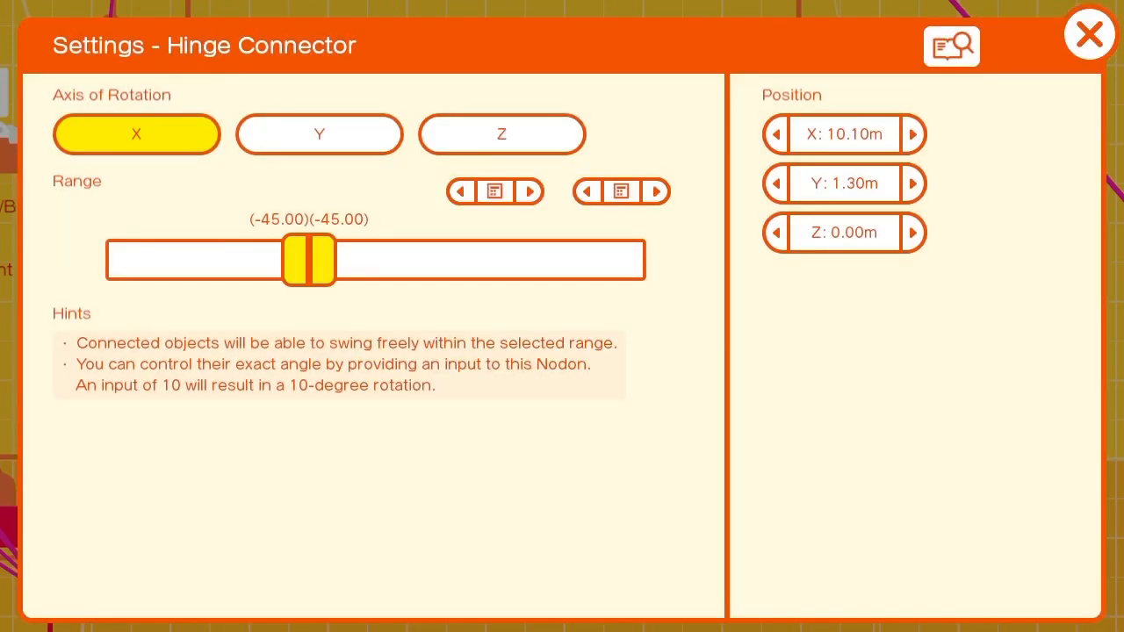
pyautogui.click(1089, 35)
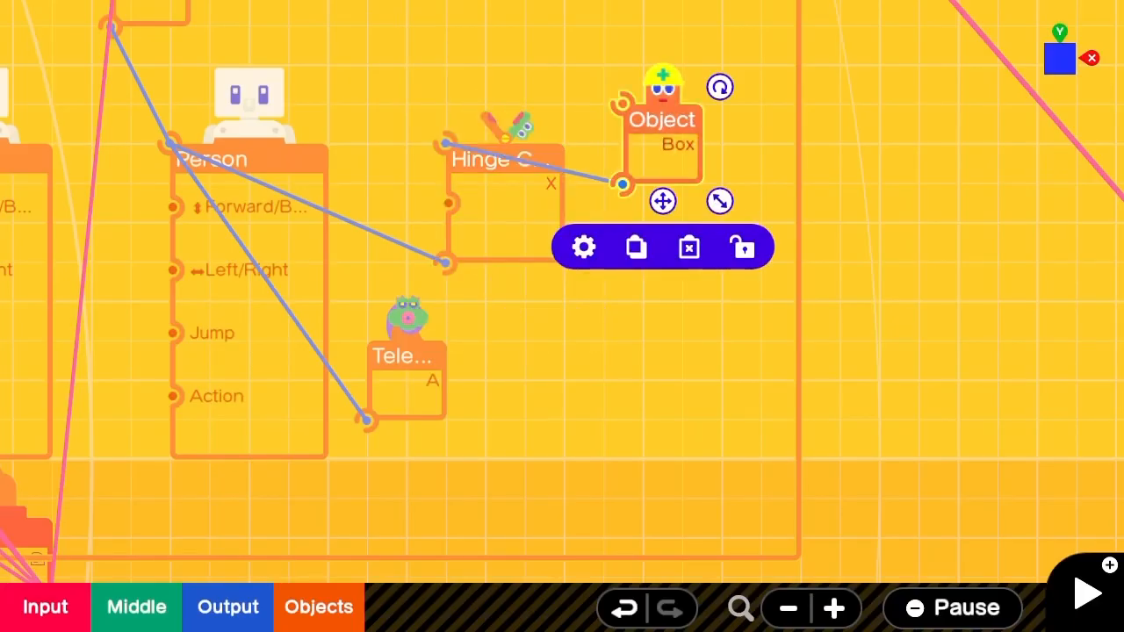
# Make the box non-solid and non-destructive, manually connected Z− face to the hinge's Z+ face.
pyautogui.click(583, 246)
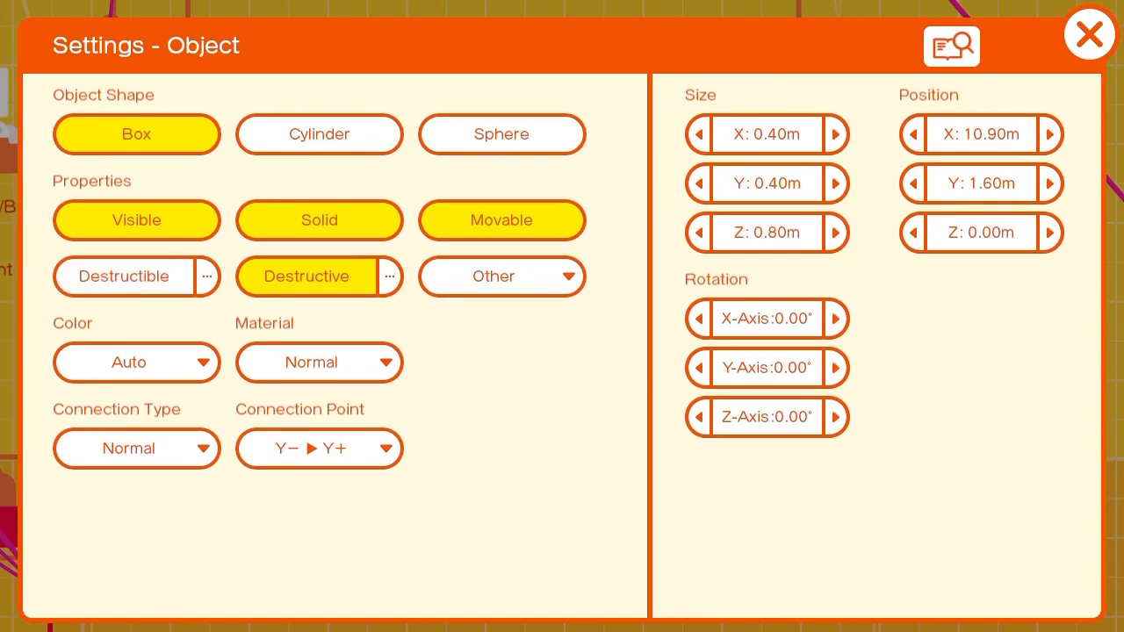
pyautogui.click(320, 221)
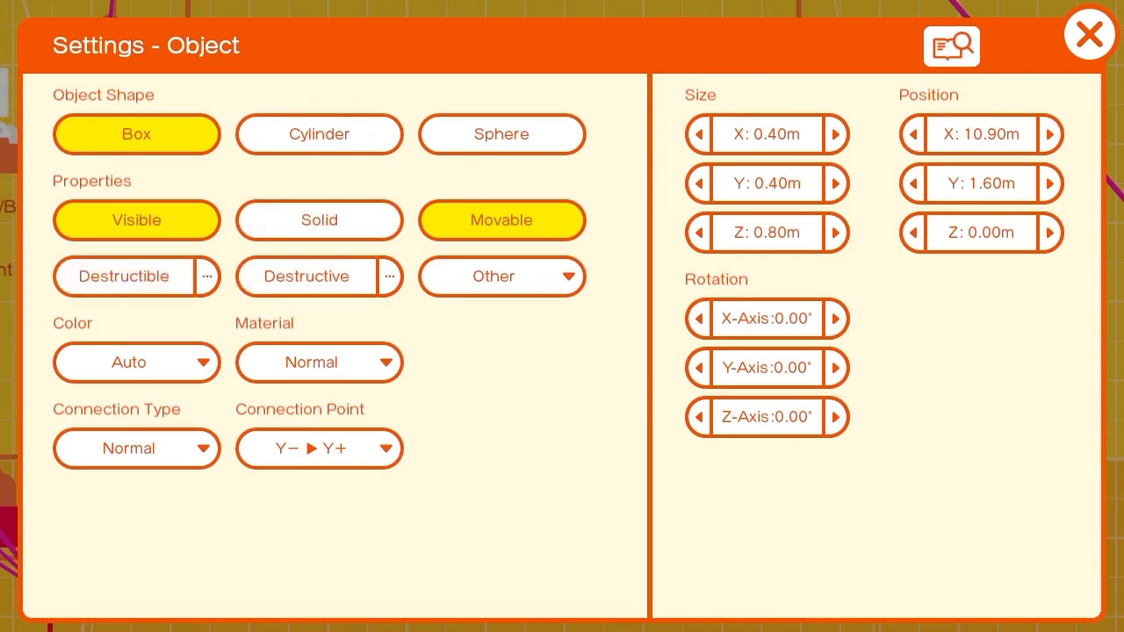
pyautogui.click(319, 449)
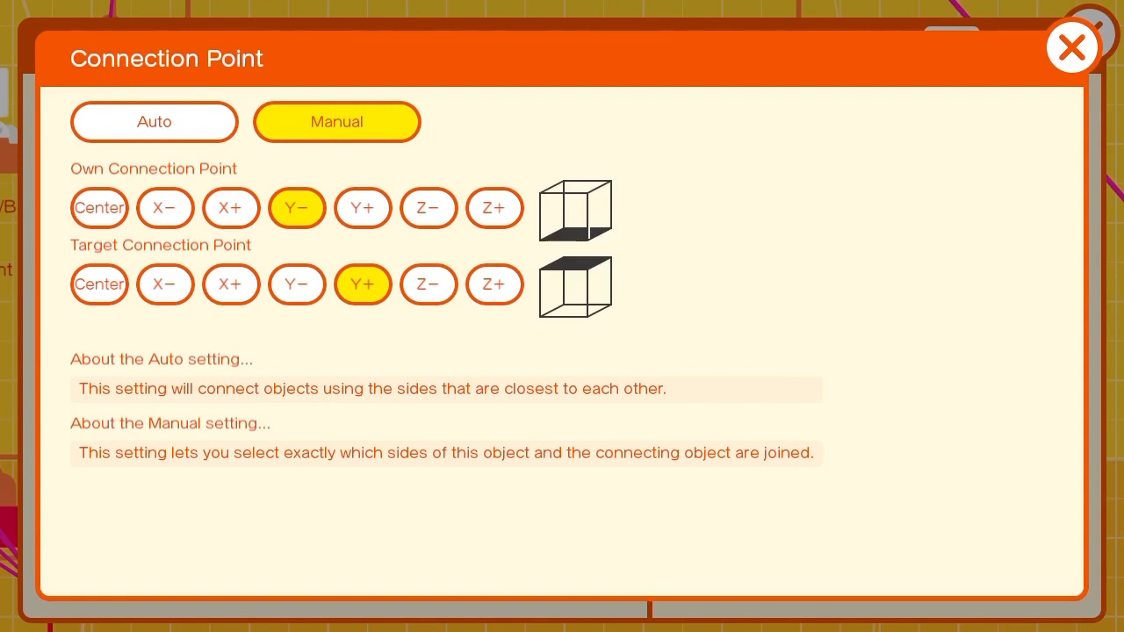
pyautogui.click(429, 207)
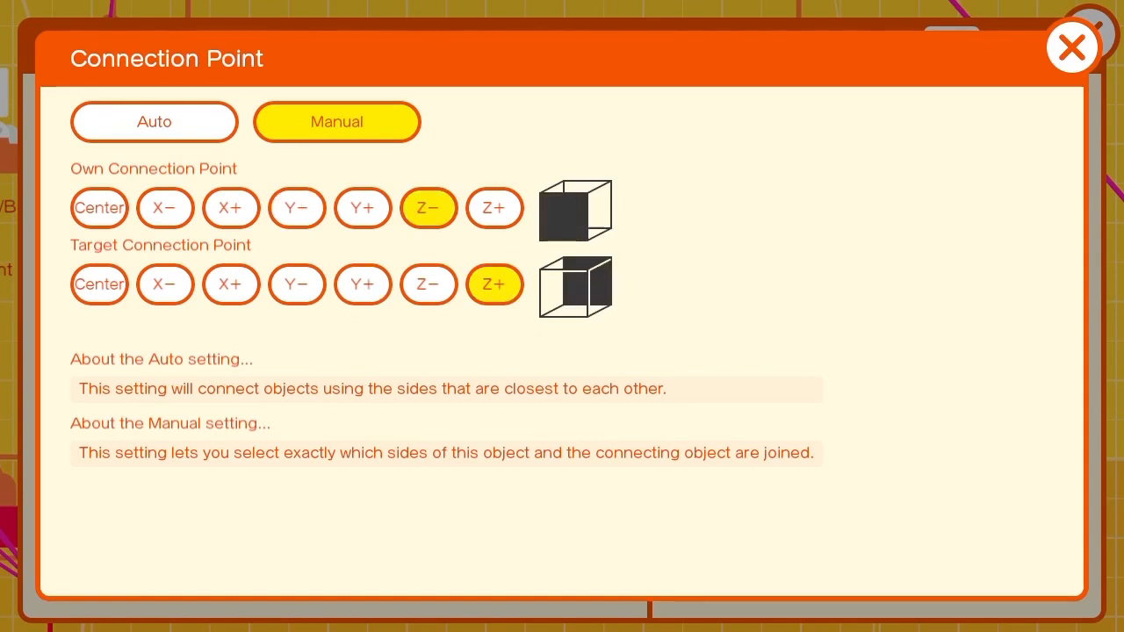
pyautogui.click(1071, 47)
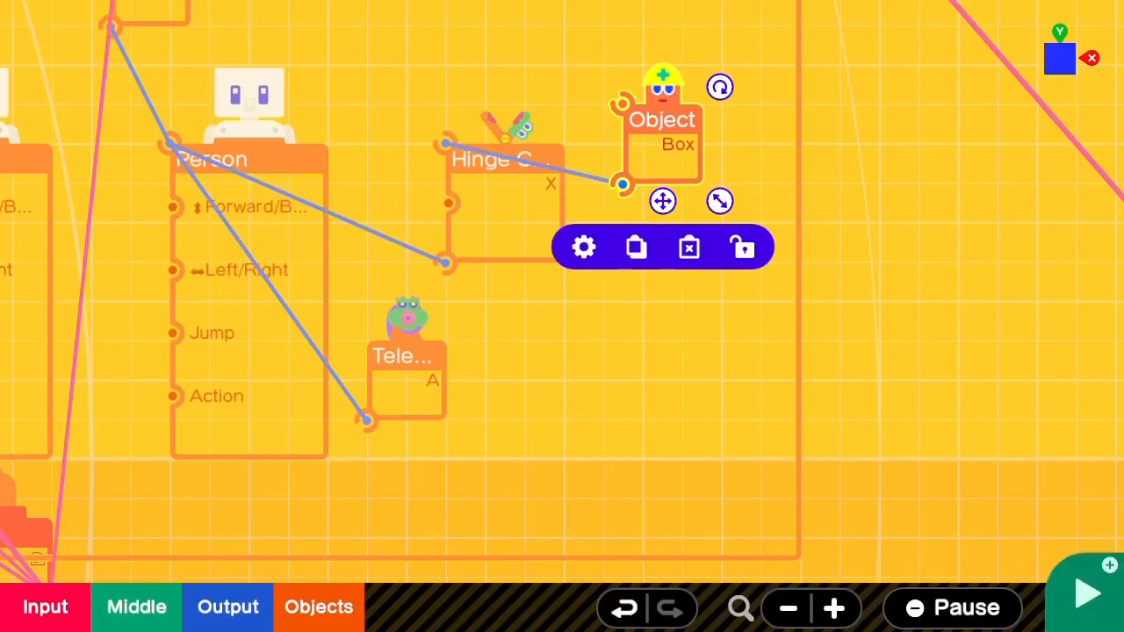
pyautogui.click(1087, 594)
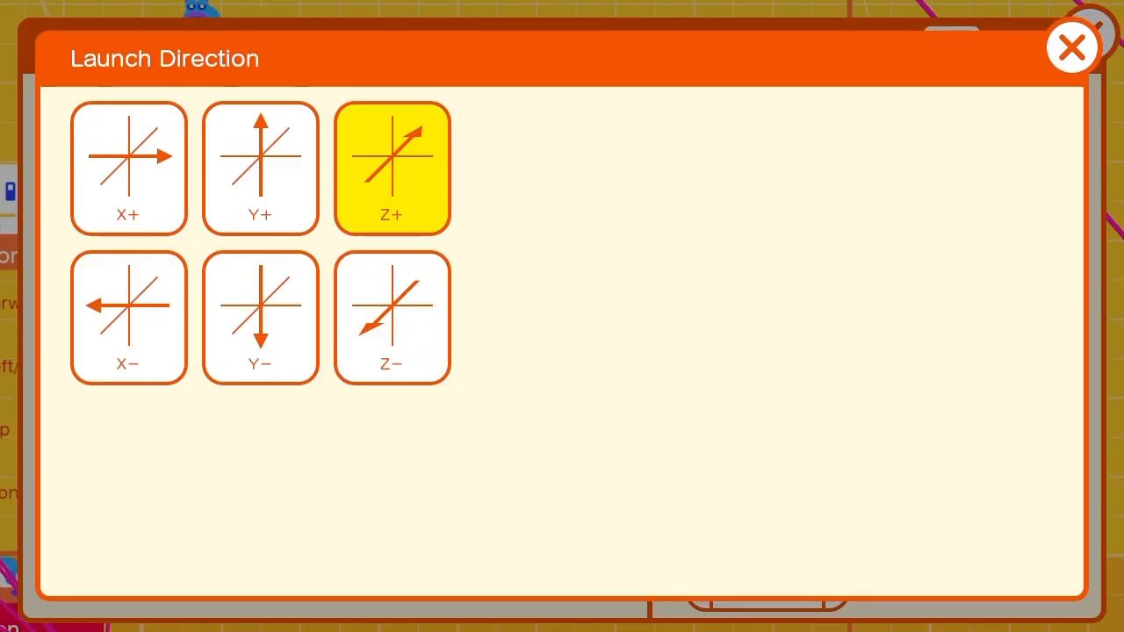
# Aim the teleport exit's launch direction toward Z+ and start a test run.
pyautogui.click(390, 169)
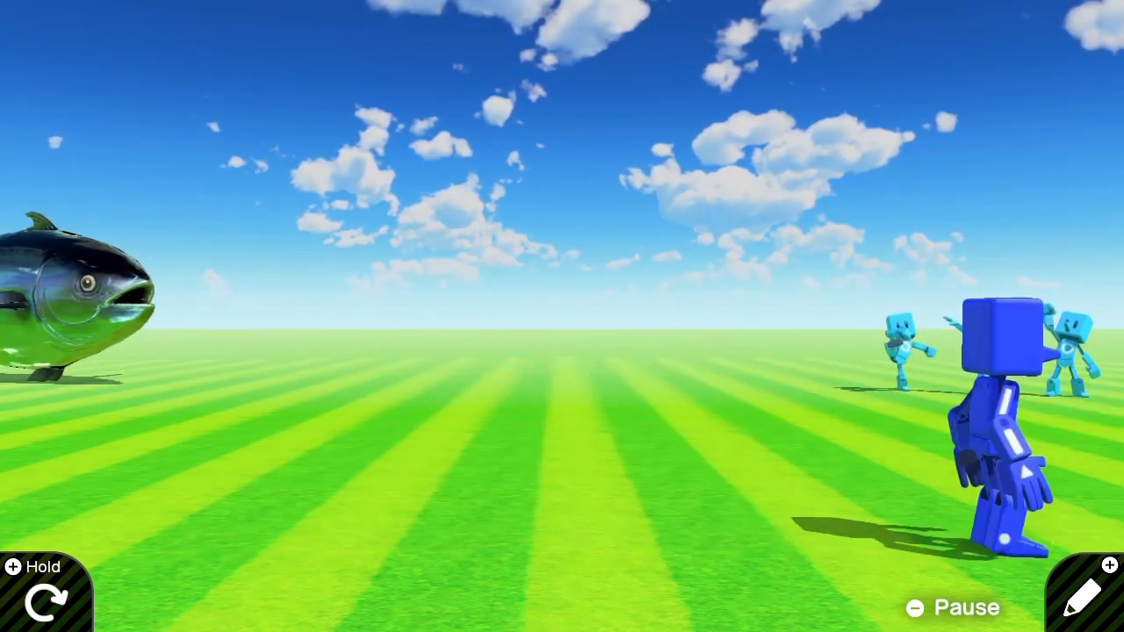
# Tweak the graph, check the teleport exit now launches at speed 2.00, and play to punch the enemy.
pyautogui.click(1085, 588)
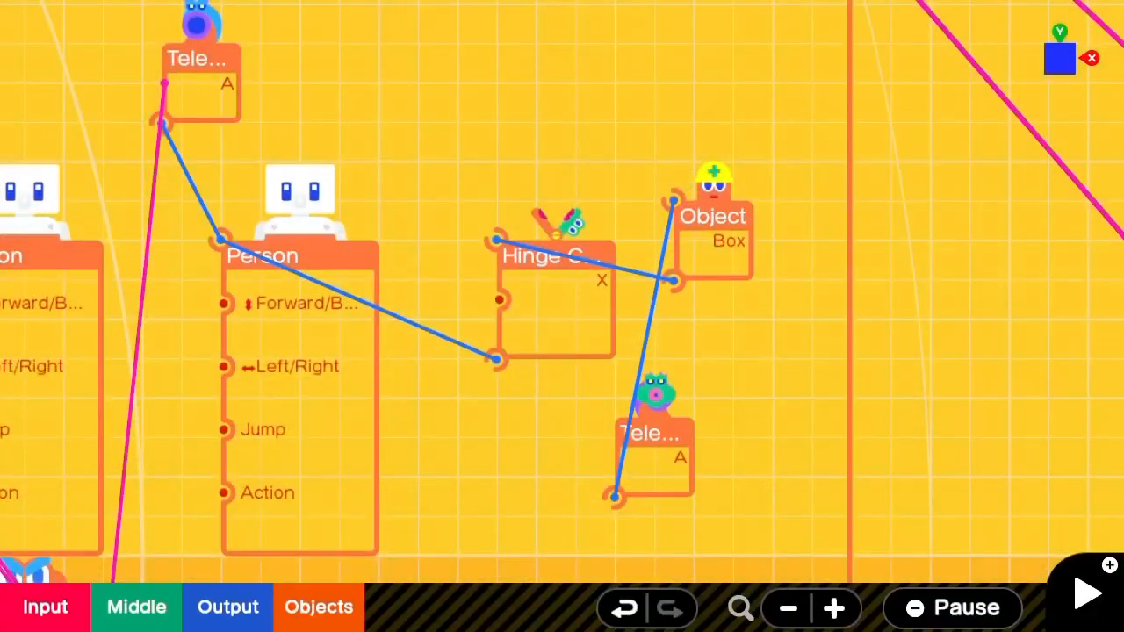
pyautogui.click(713, 229)
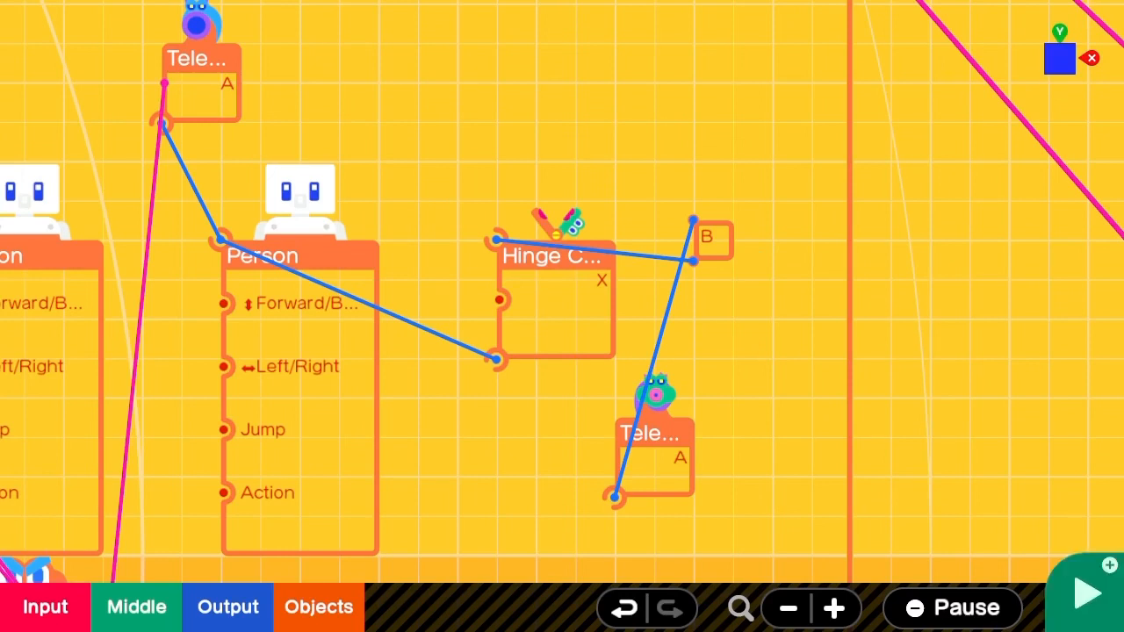
pyautogui.click(1087, 594)
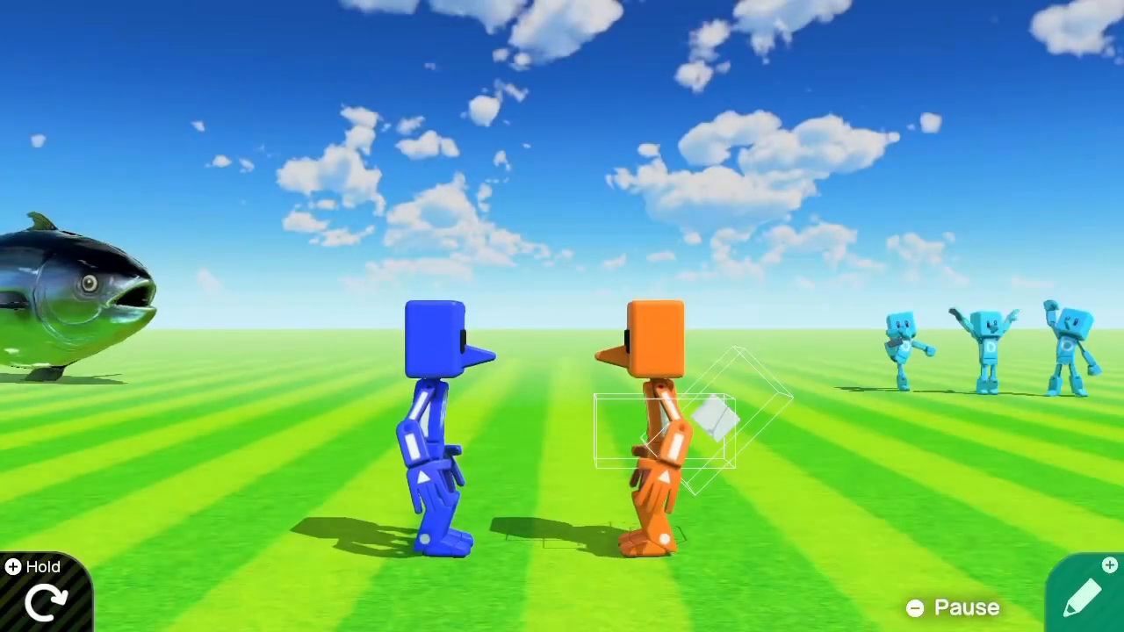
pyautogui.click(1085, 593)
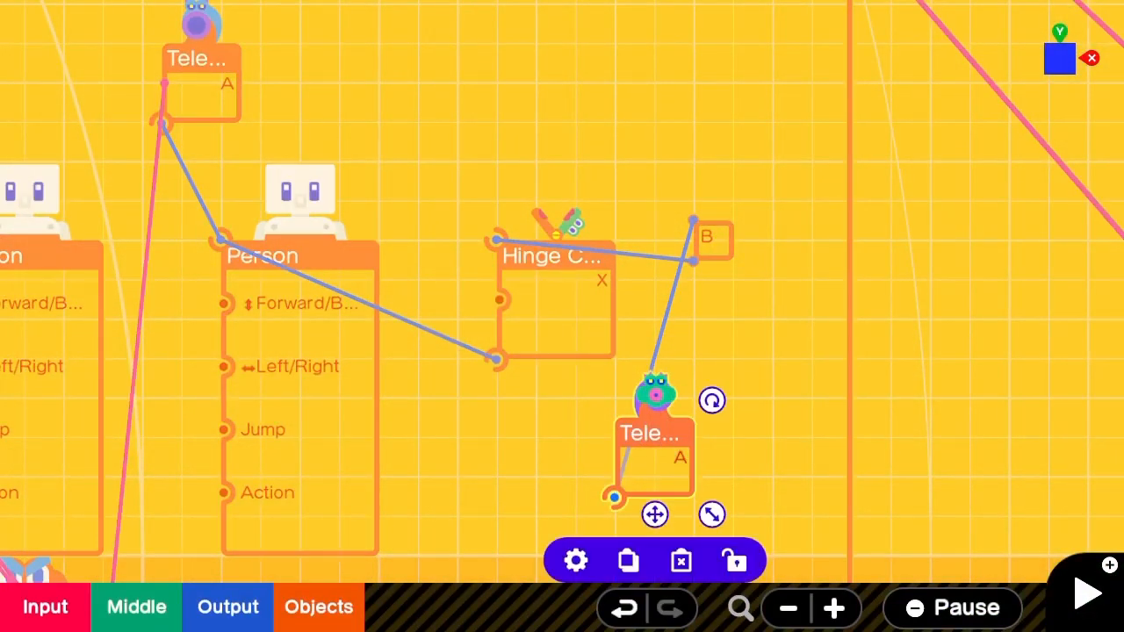
pyautogui.click(576, 560)
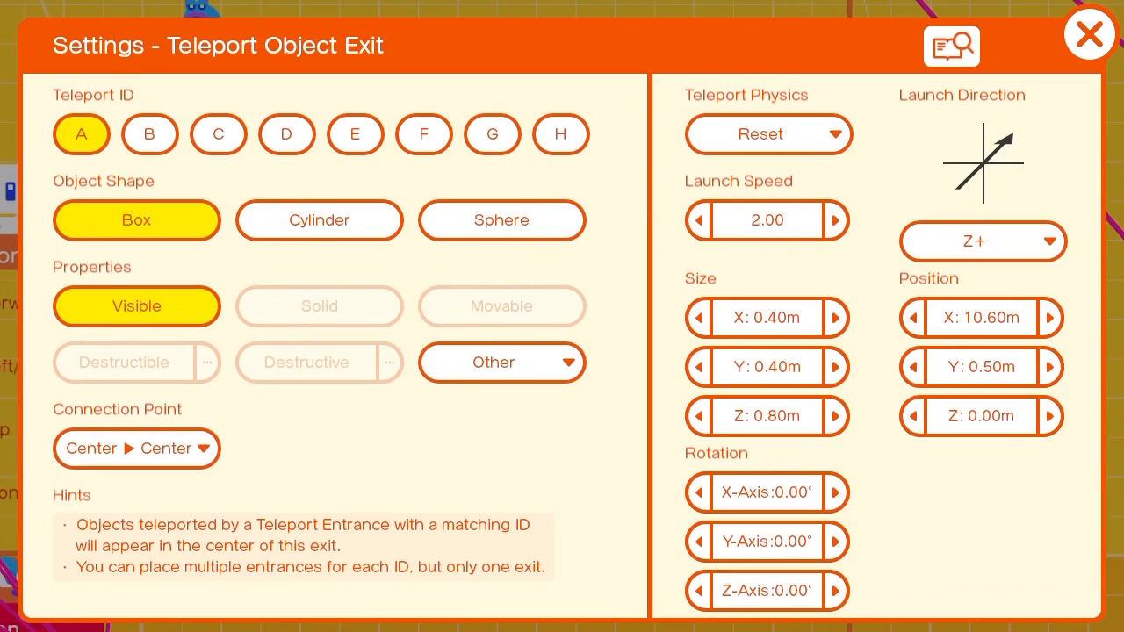
pyautogui.click(1088, 33)
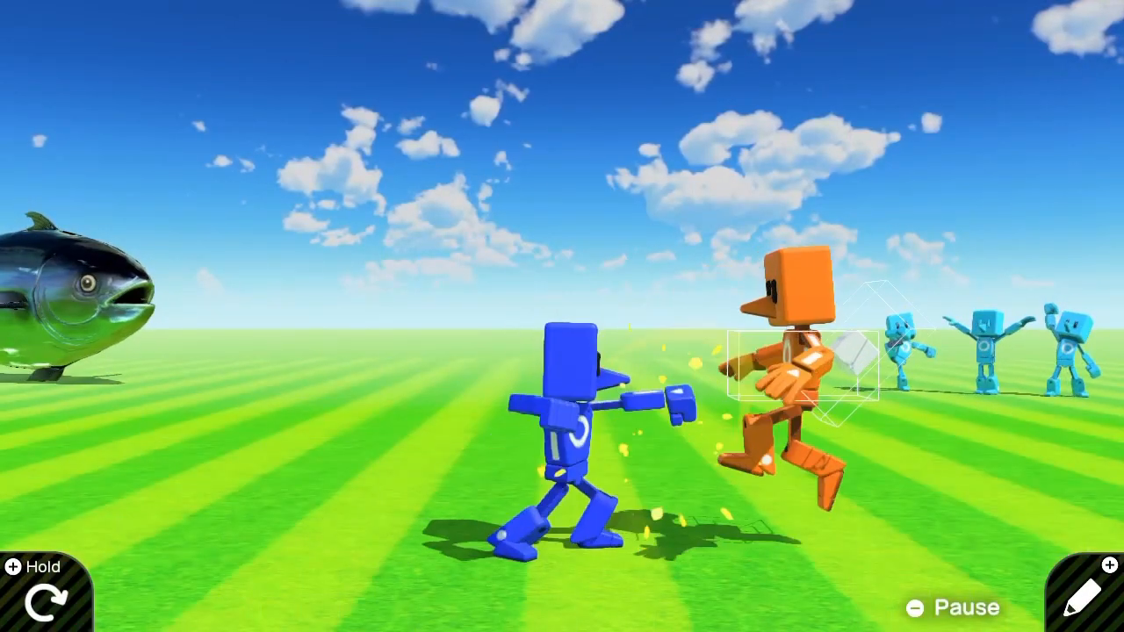